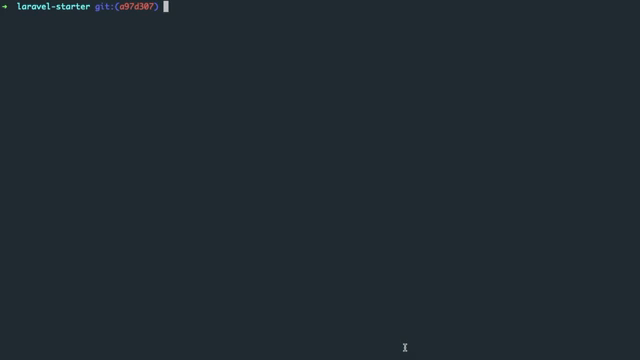
# - Require marcin-orlowski/laravel-api-response-builder with Composer in the laravel-starter project
pyautogui.write('composer require marcin-orlowski/laravel-api-response-builder')
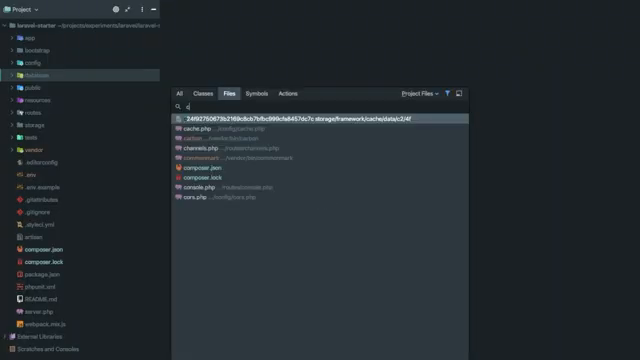
# - Locate Controller.php via file search using 'Contr'
pyautogui.write('Contr')
pyautogui.write('public function')
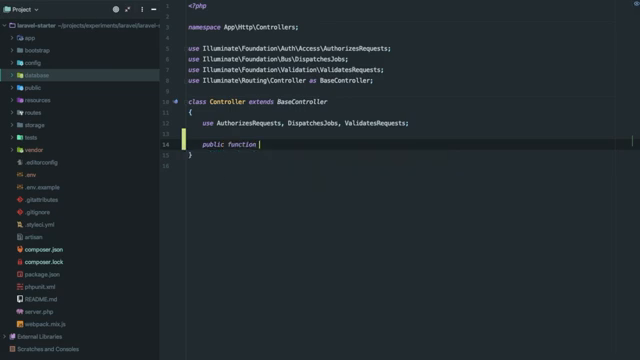
# - Declare respond($data, $message = null) and start its return with ResponseBuilder::asSuccess()
pyautogui.write('respond() {')
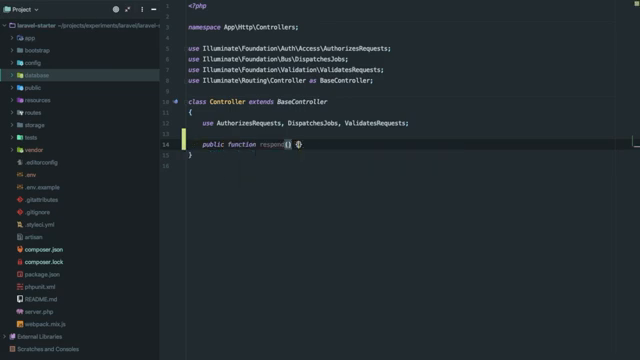
pyautogui.write('() {')
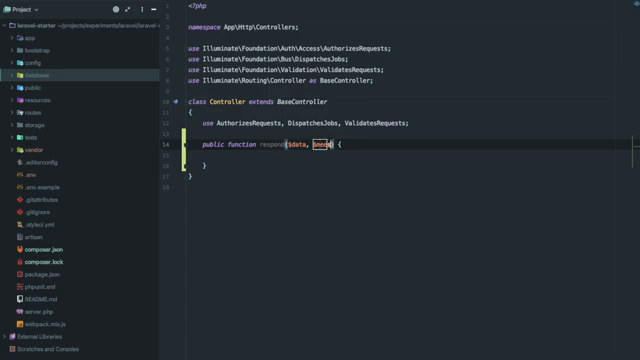
pyautogui.write('sage')
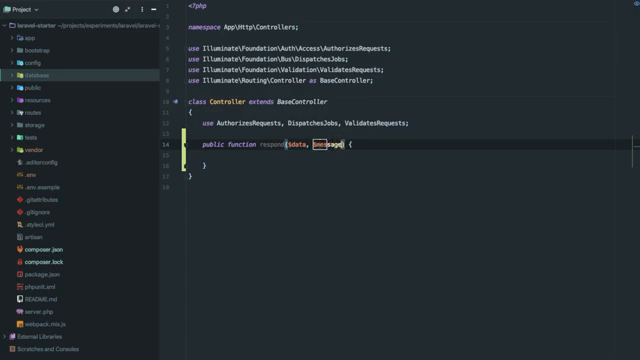
pyautogui.write('return ResponseBuilder::')
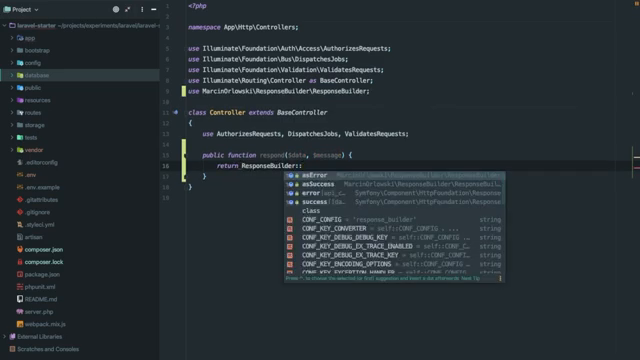
pyautogui.click(280, 200)
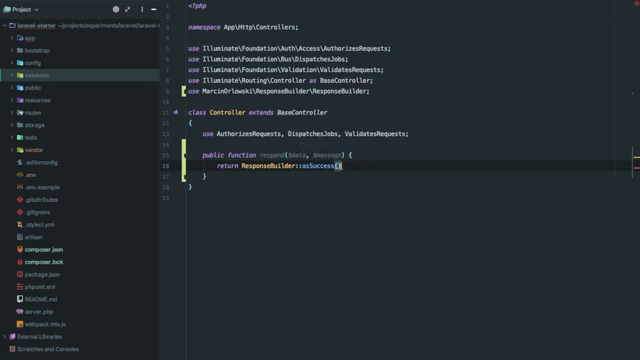
# - Chain ->withData($data)->withMessage($message)->build() onto the success response
pyautogui.write('->withData($data')
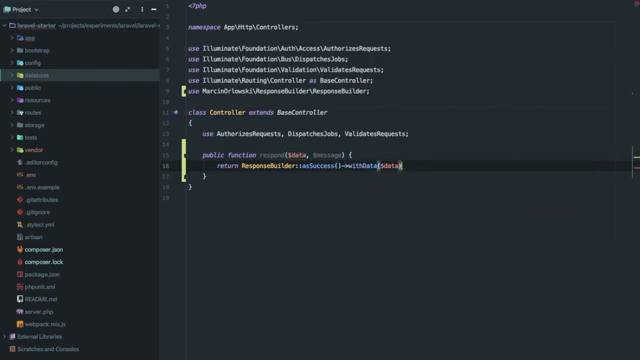
pyautogui.write('->')
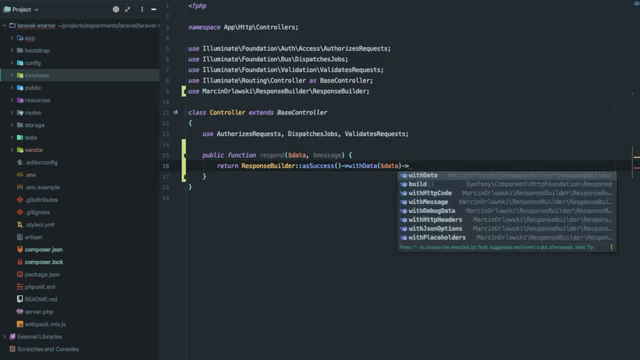
pyautogui.write('withMessage($message')
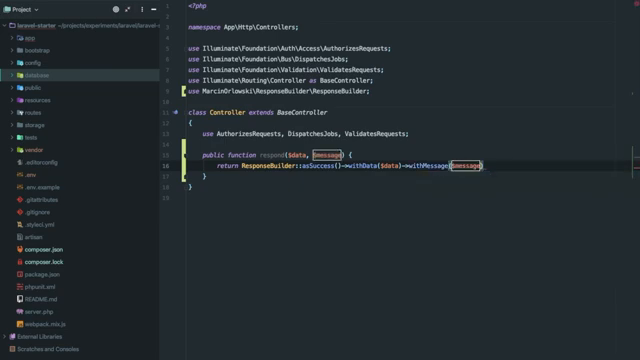
pyautogui.write('->build();')
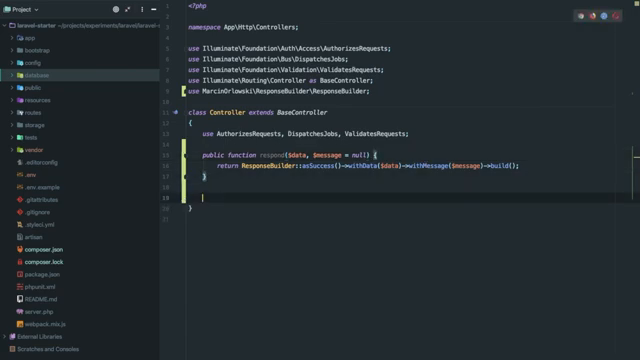
# - Add respondWithMessage($message) returning ResponseBuilder::asSuccess()->withMessage()->build()
pyautogui.write('public function')
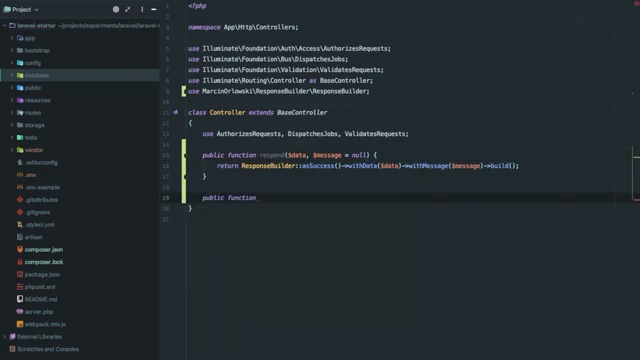
pyautogui.write('respondWithError')
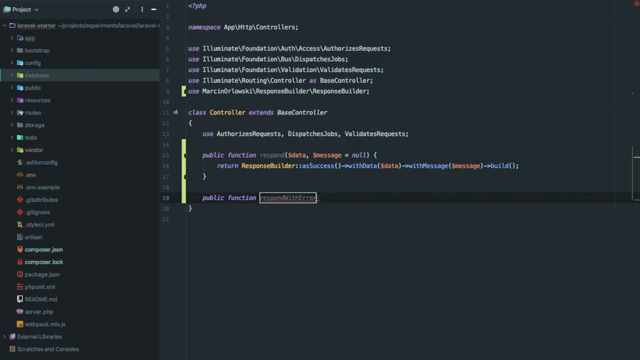
pyautogui.write('() {')
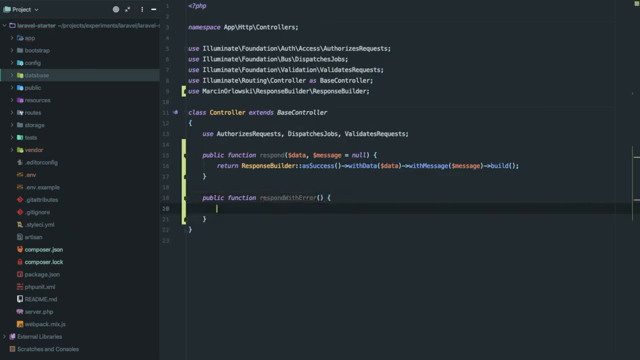
pyautogui.write('return')
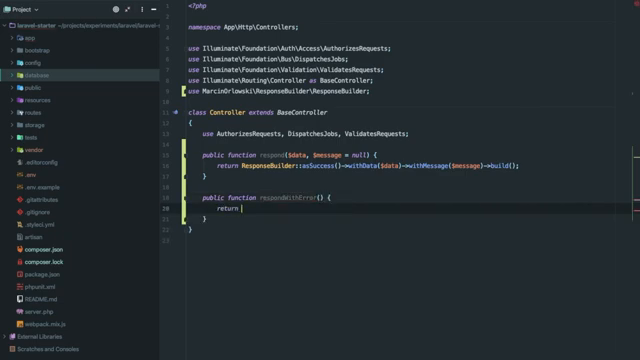
pyautogui.write('ResponseBuilder::asError(')
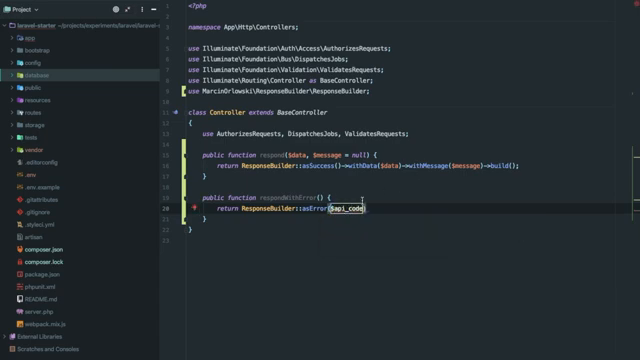
# - Add respondWithError($api_code, $http_code) using asError()->withHttpCode()->build()
pyautogui.write('$api_code')
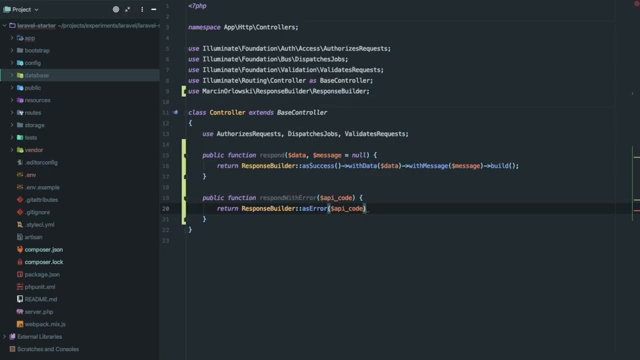
pyautogui.write('->withHttpCode($')
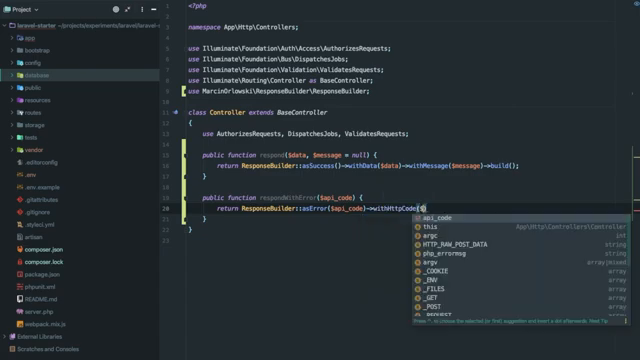
pyautogui.write('$http_code')
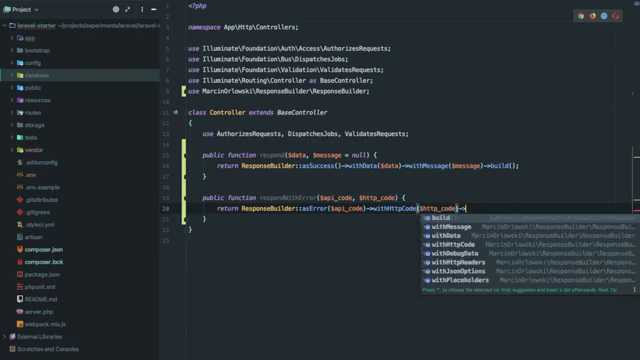
pyautogui.write('build();')
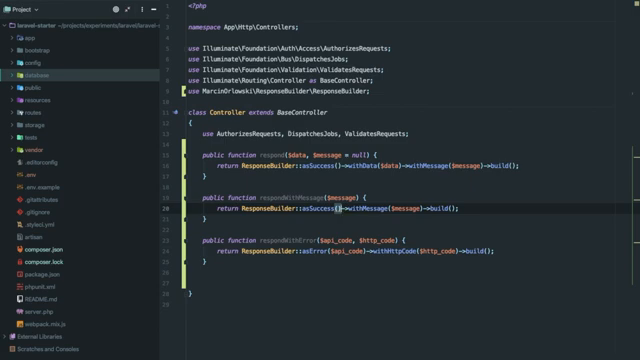
# - Begin a new public function on a fresh line below respondWithError
pyautogui.click(20, 30)
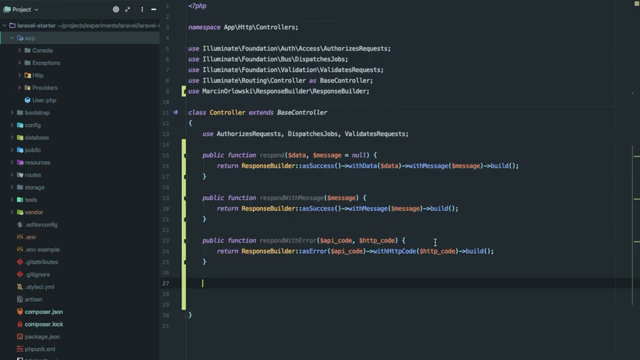
pyautogui.write('public function')
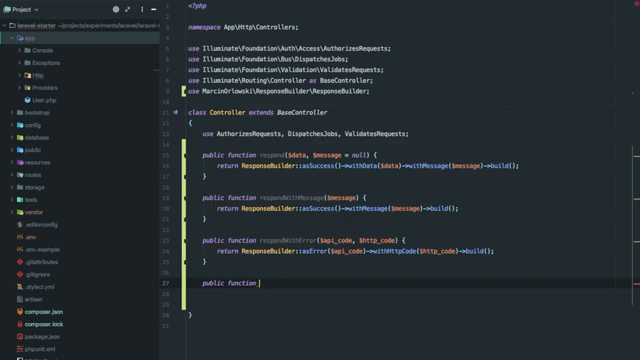
# - Write respondBadRequest($api_code) returning $this->respondWithError($api_code, 400)
pyautogui.write('respondNo')
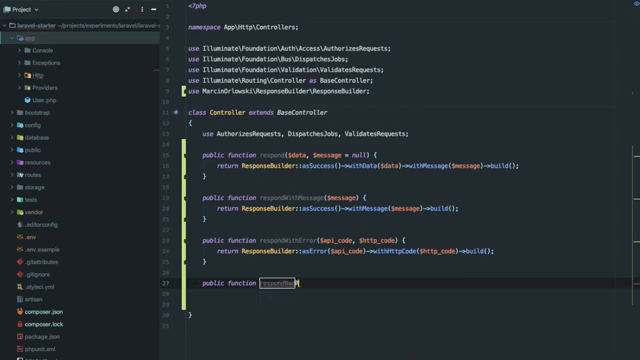
pyautogui.write('respondBadRequest() {')
pyautogui.write('return $this->respondWithError(')
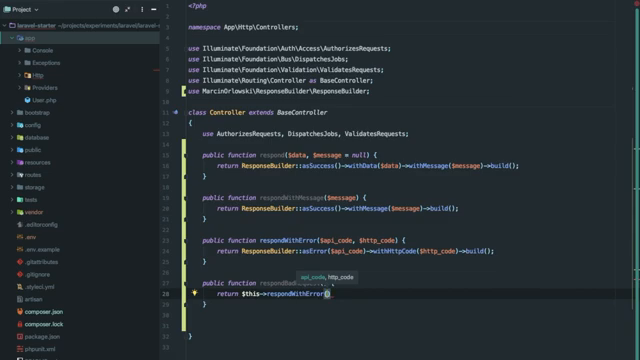
pyautogui.write('$api_code,')
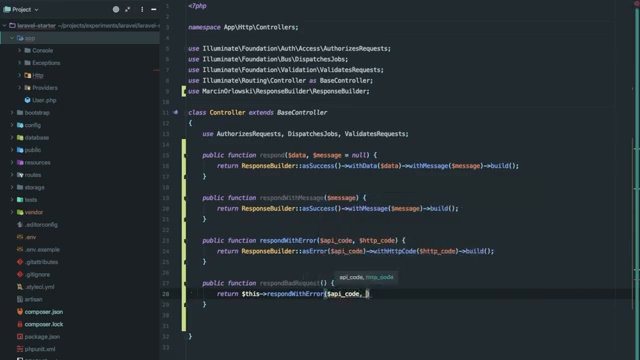
pyautogui.write('$')
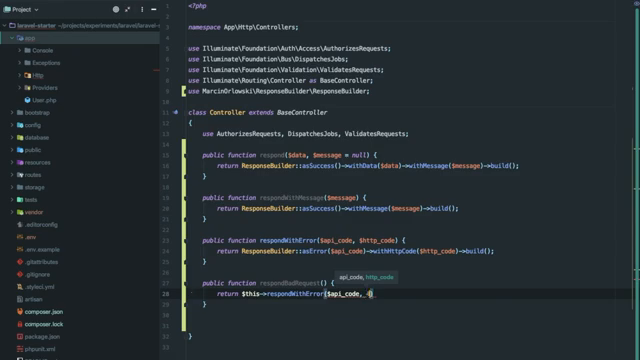
pyautogui.write('http_code: 400);')
pyautogui.click(270, 284)
pyautogui.write('$api_code')
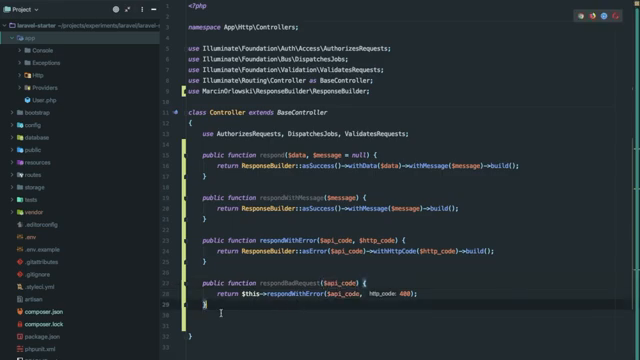
# - Scroll to the AuthController's constructor, login and token response methods
pyautogui.scroll(-3)
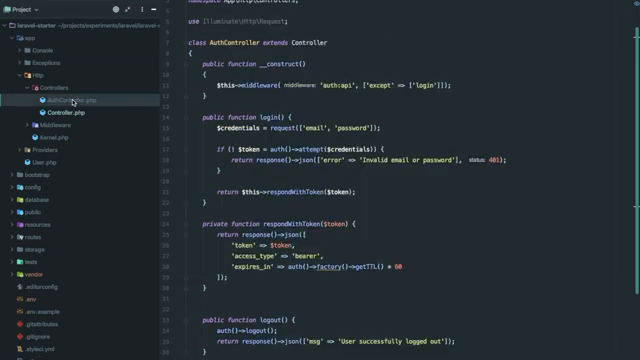
# - Return $this->respondUnauthenticated() from login when credentials fail
pyautogui.scroll(-3)
pyautogui.write('return $this->')
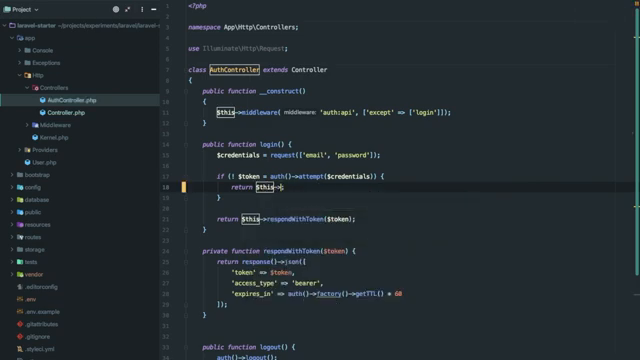
pyautogui.write('respondUnAuthenticated();')
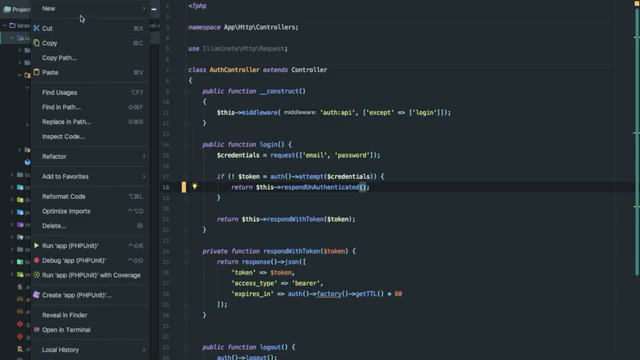
# - Create a new PHP file ApiCode in app and add it to Git
pyautogui.click(32, 8)
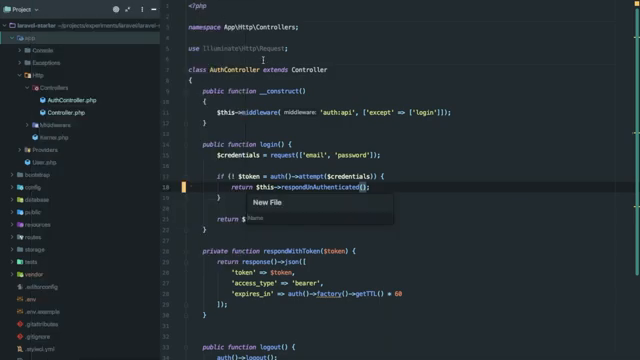
pyautogui.write('API')
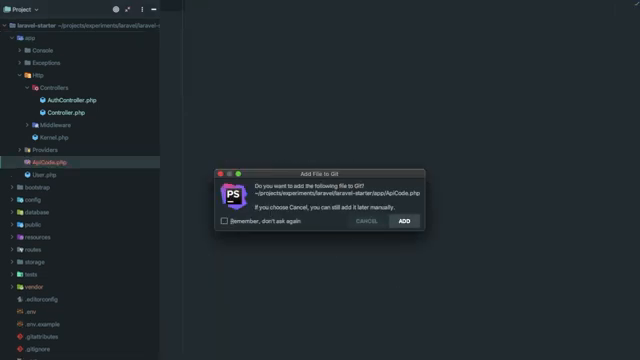
pyautogui.click(404, 220)
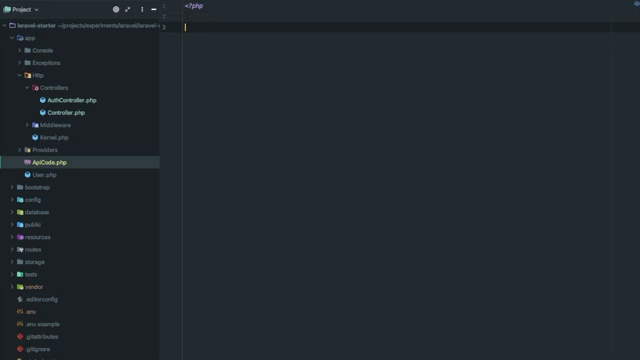
# - Write namespace App; and declare class ApiCode
pyautogui.write('namespace')
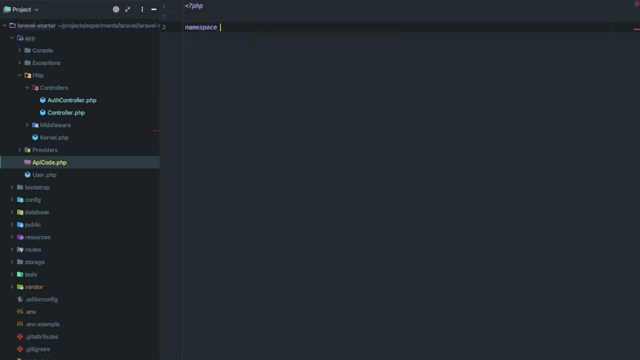
pyautogui.write('App')
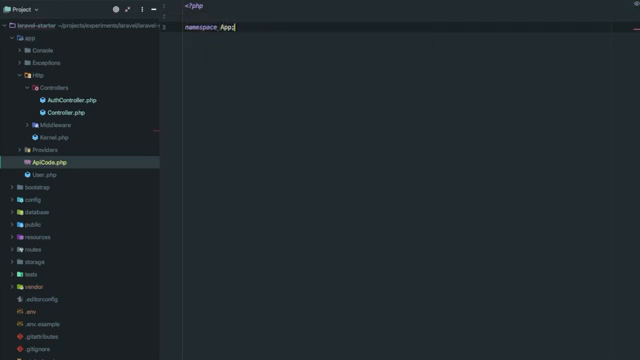
pyautogui.write(';')
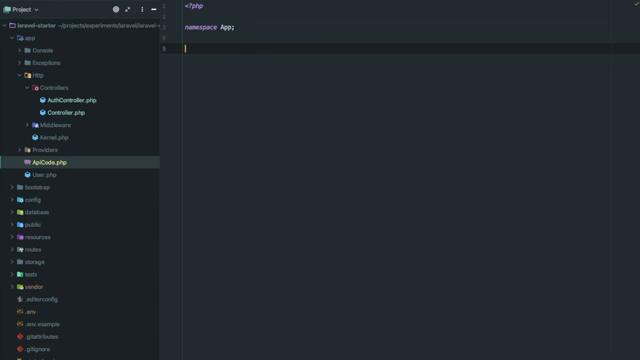
pyautogui.write('class API')
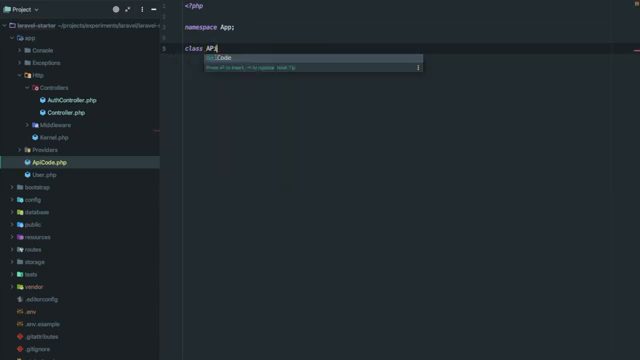
pyautogui.press('Tab')
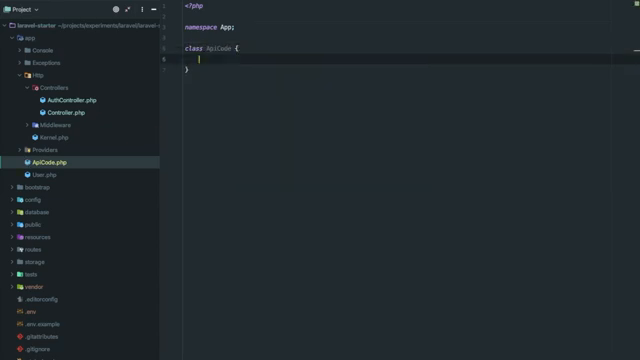
# - Define public const INVALID_CREDENTIALS = 251; in ApiCode
pyautogui.write('public const INVALID_CREDENTIAL')
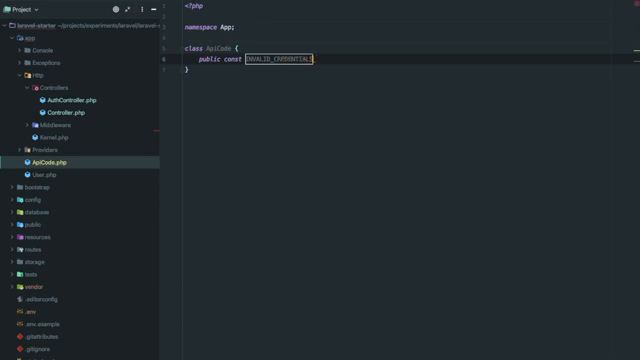
pyautogui.write('=')
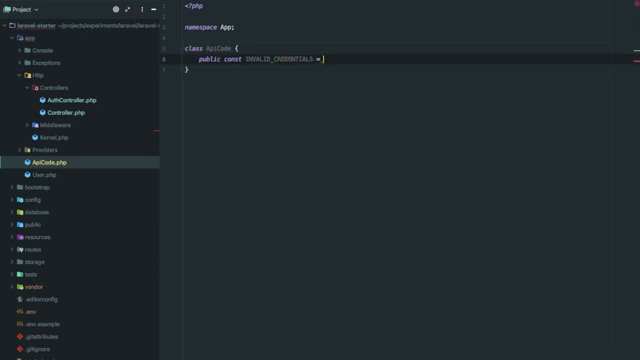
pyautogui.write('25')
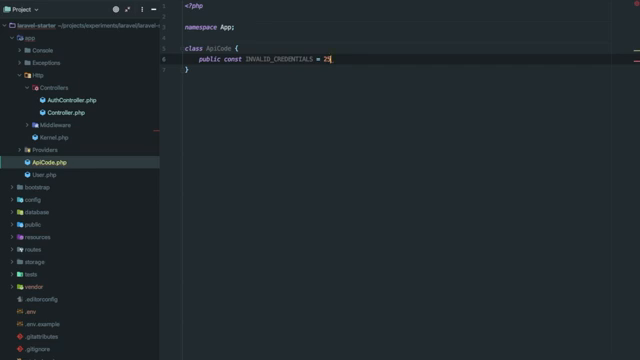
pyautogui.write('1;')
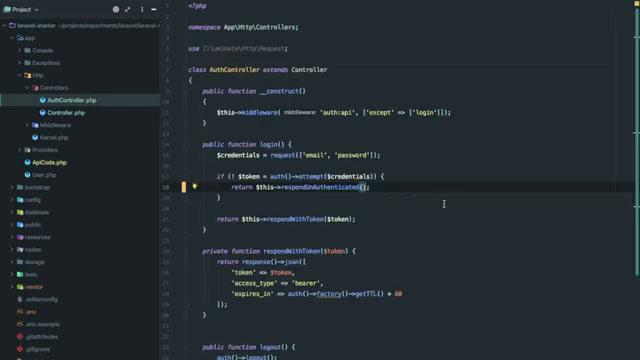
# - Pass ApiCode::INVALID_CREDENTIALS to respondUnauthenticated() and locate response_builder.php in config
pyautogui.write('ApiCode::INVALID_CREDENTIALS')
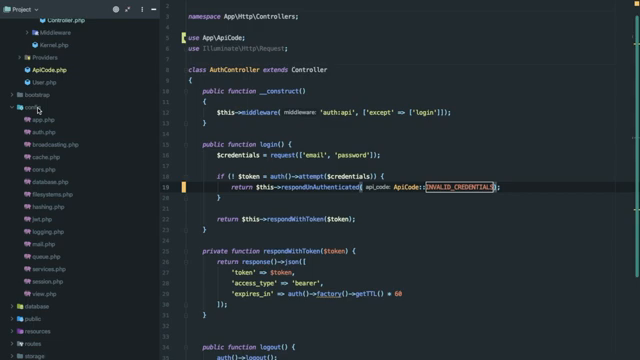
pyautogui.moveTo(36, 108)
pyautogui.write('r')
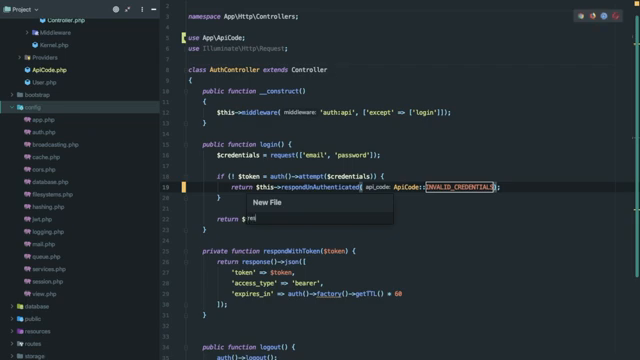
pyautogui.write('esponse')
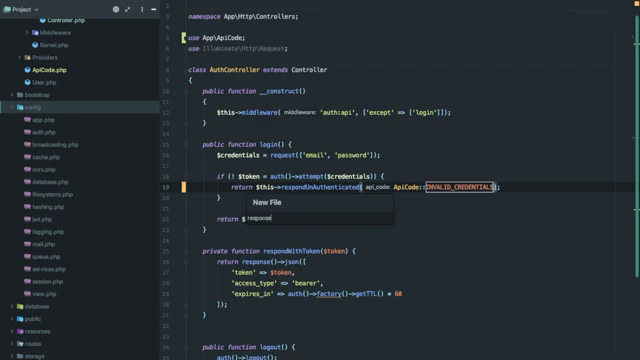
pyautogui.write('_builder')
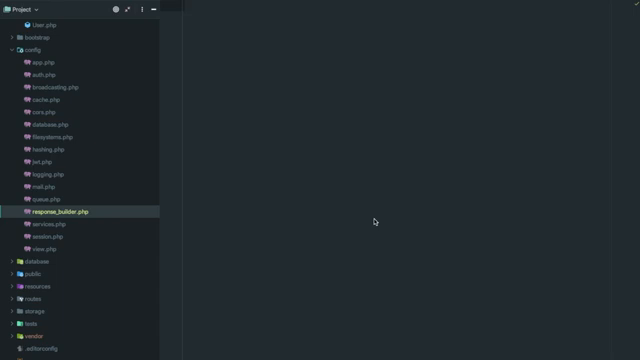
# - Name the new config file response_builder and search vendor files for 'laravel-api-response.../con'
pyautogui.write('response_builder')
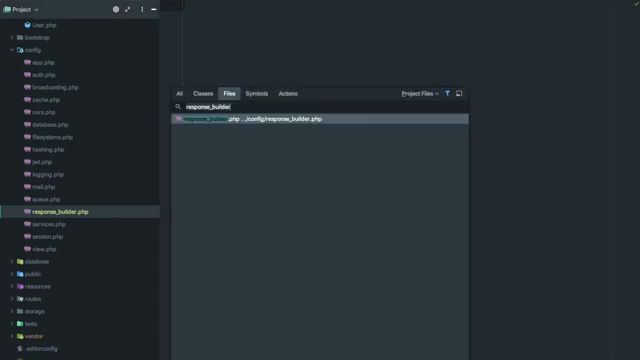
pyautogui.write('laravel-api-response')
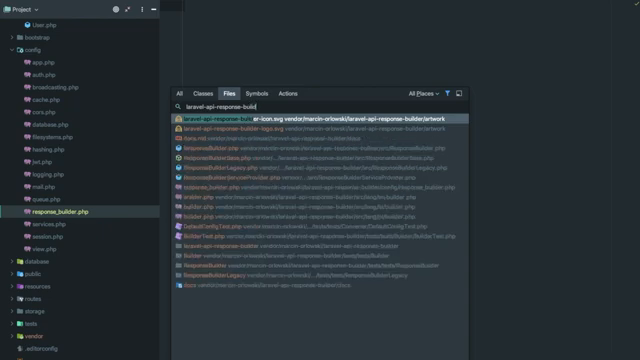
pyautogui.write('/con')
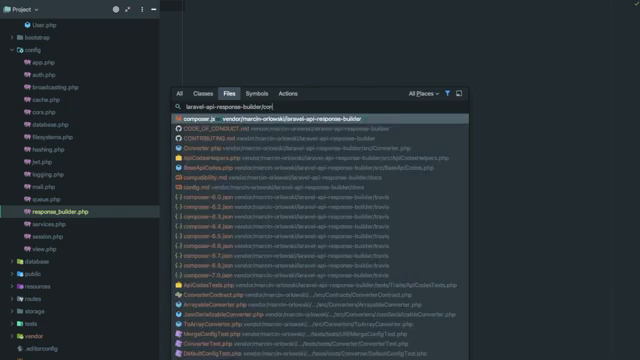